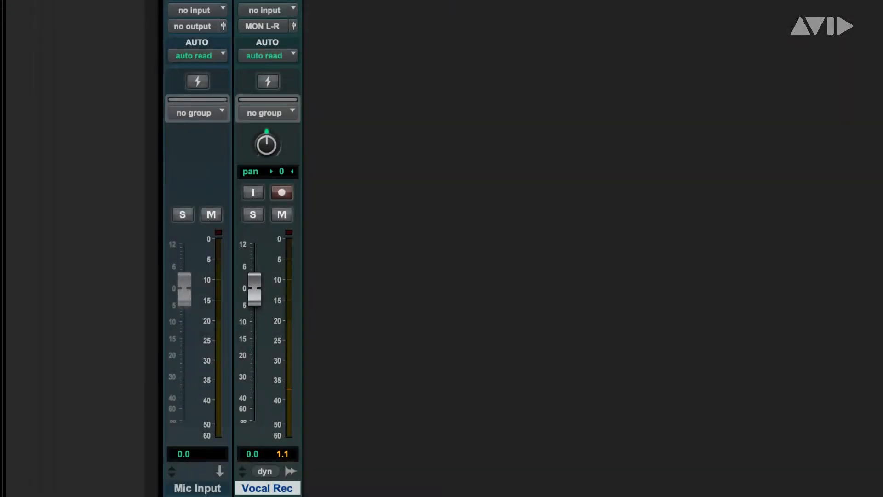
pyautogui.moveTo(303, 25)
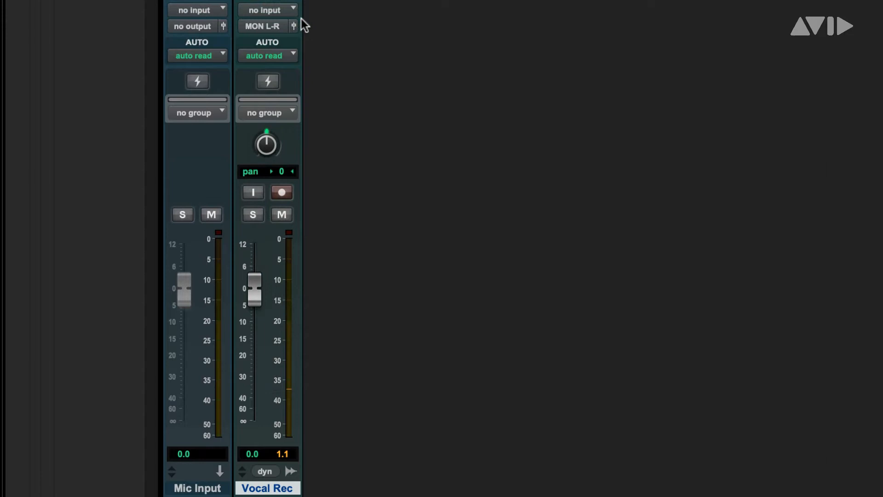
# Route Mic Input out to Bus 1 and set Bus 1 (Mono) as Vocal Rec's input.
pyautogui.click(198, 10)
pyautogui.write('b')
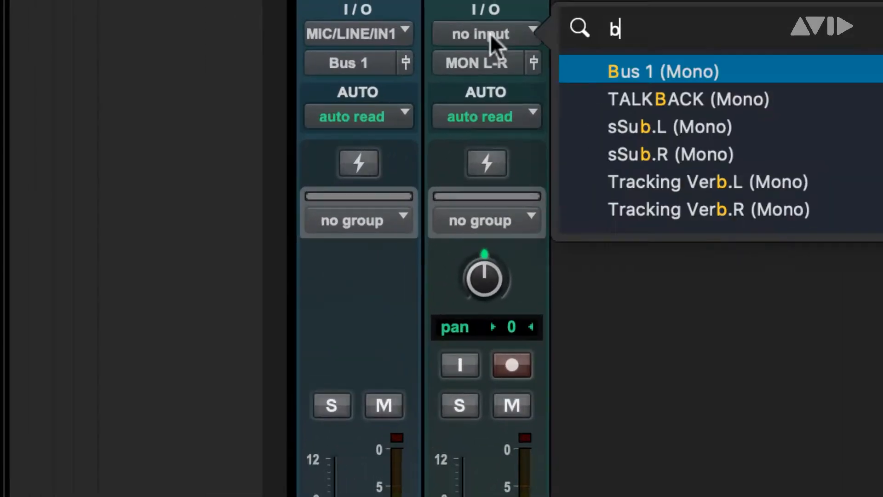
pyautogui.click(662, 71)
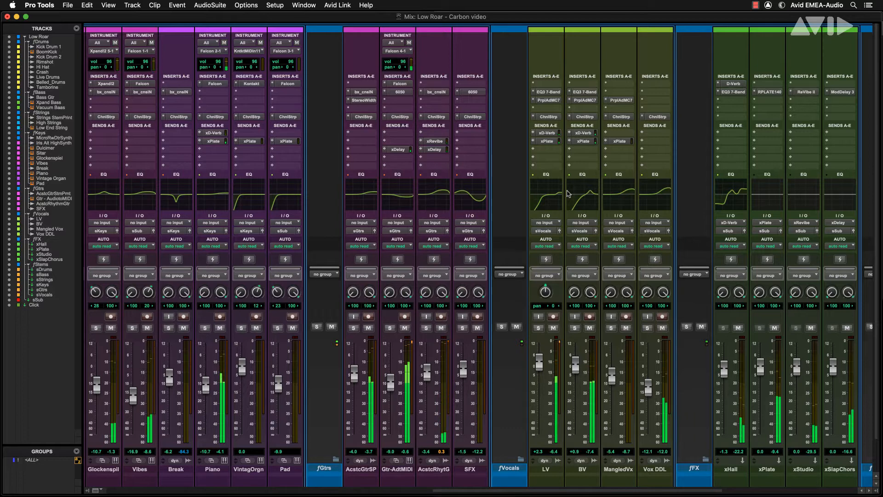
# Create one new mono audio track in the Low Roar mix.
pyautogui.click(274, 5)
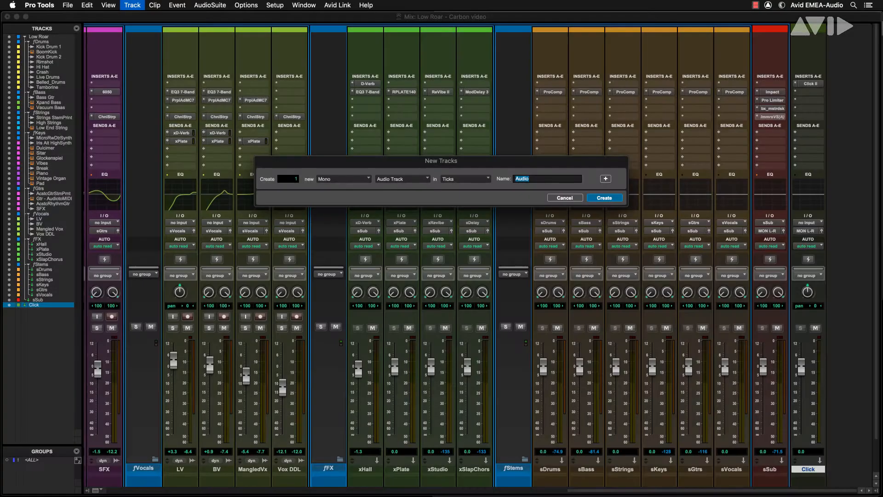
pyautogui.click(604, 198)
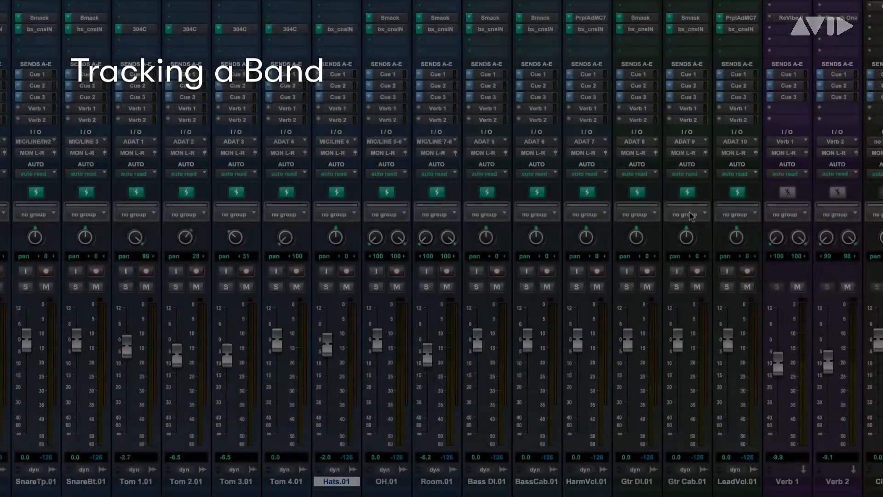
pyautogui.hscroll(3)
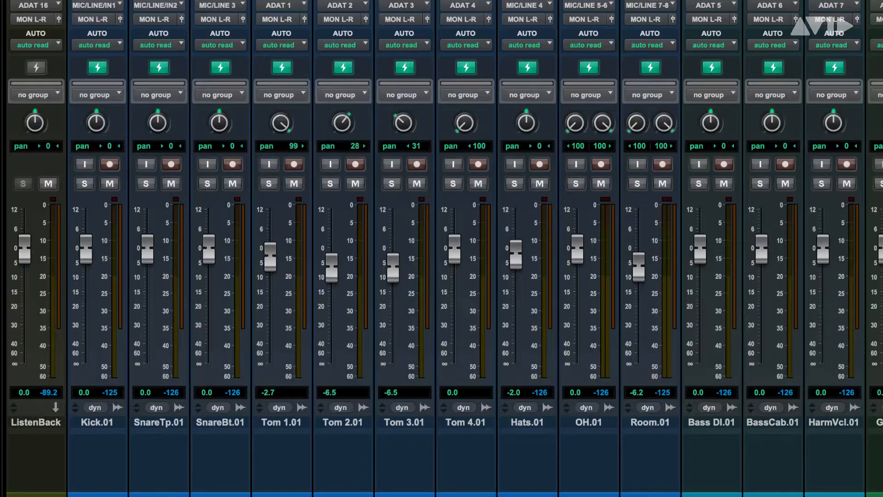
pyautogui.hscroll(3)
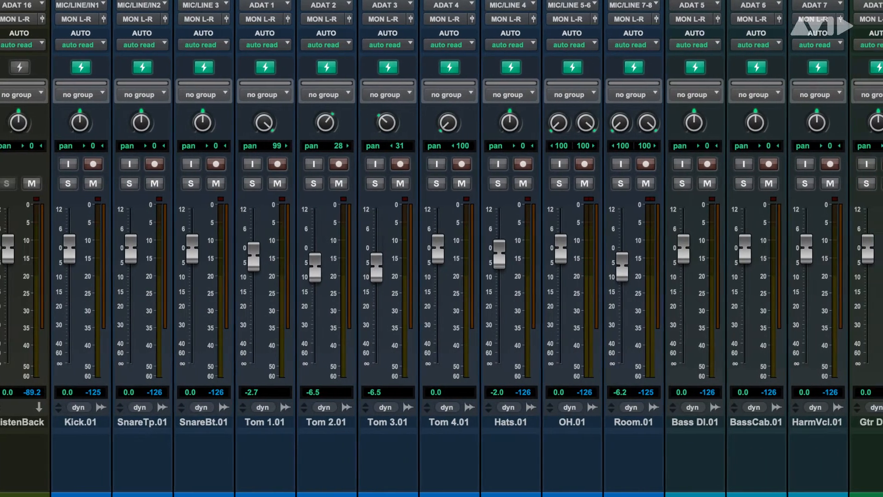
pyautogui.hscroll(3)
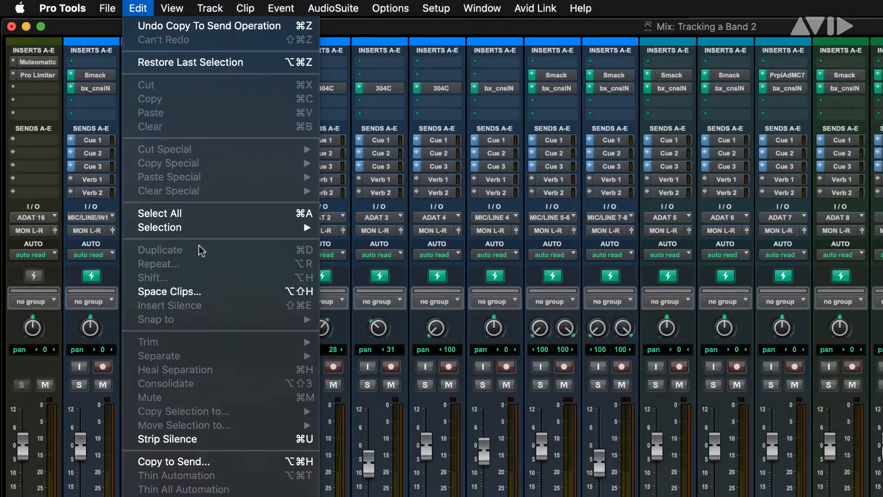
pyautogui.click(175, 461)
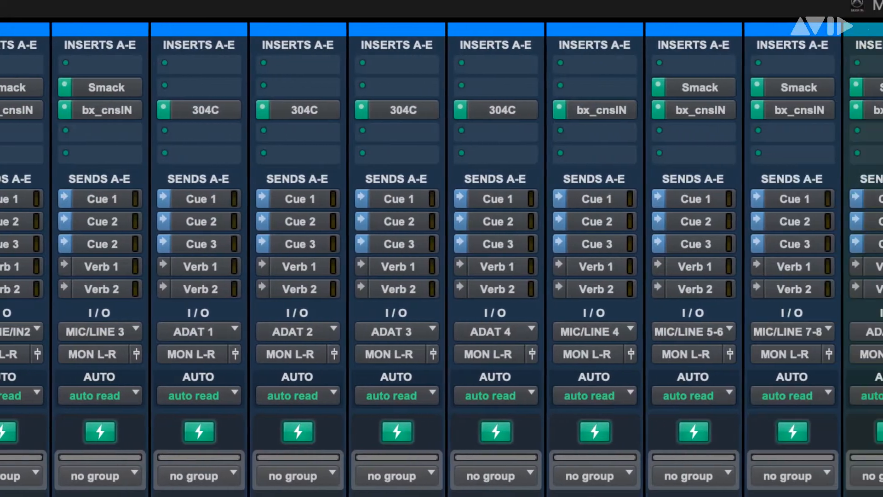
pyautogui.hscroll(3)
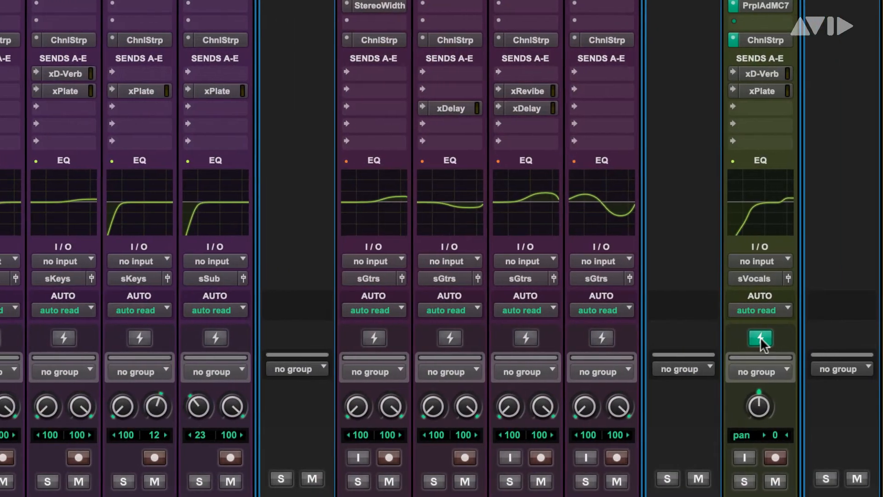
# Scroll the Low Roar mixer to view the vocal, sVocals and sSub channels.
pyautogui.hscroll(3)
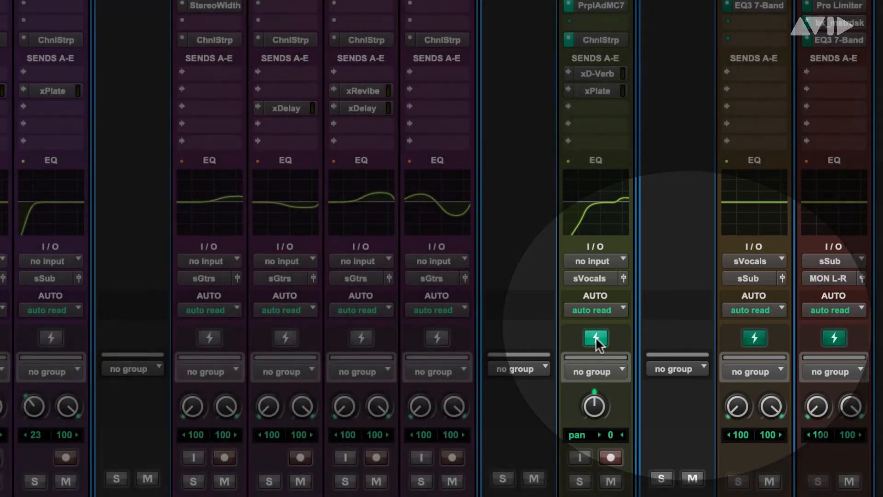
pyautogui.scroll(3)
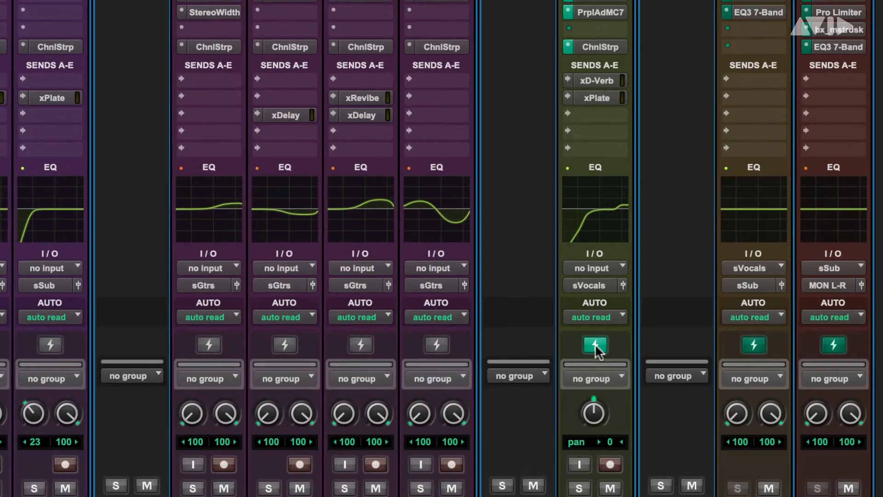
pyautogui.scroll(-3)
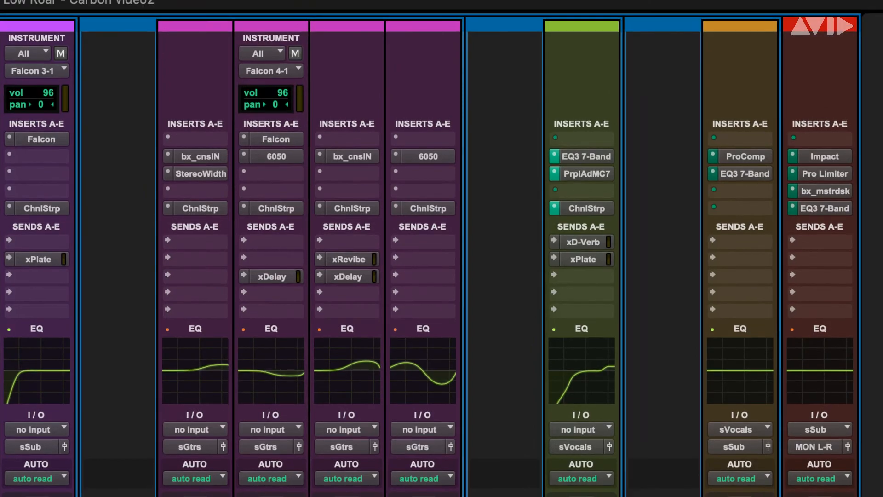